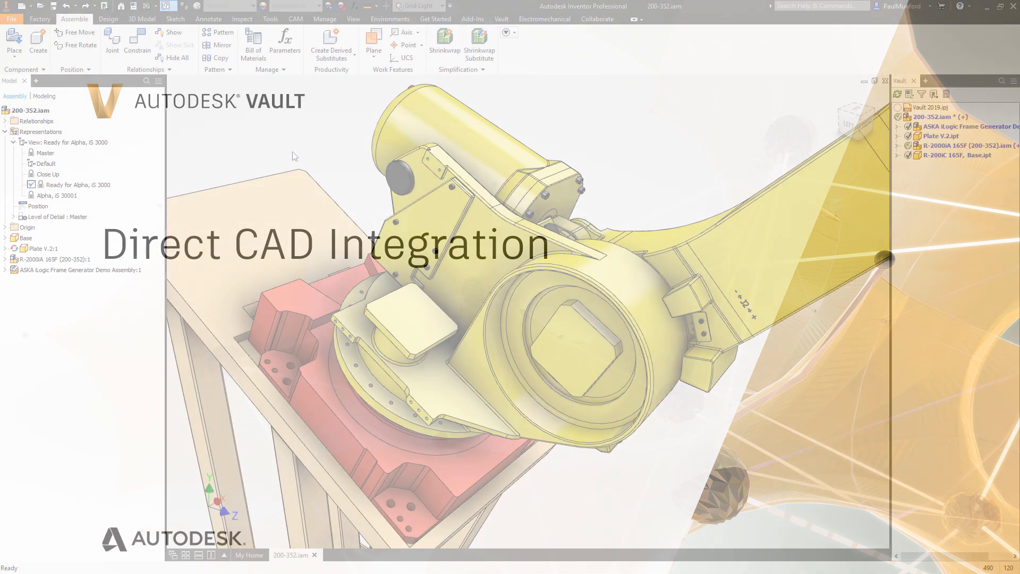
# - Place the Alpha iS 3000 SAT motor, showing All Files and converting it to native geometry
pyautogui.click(13, 41)
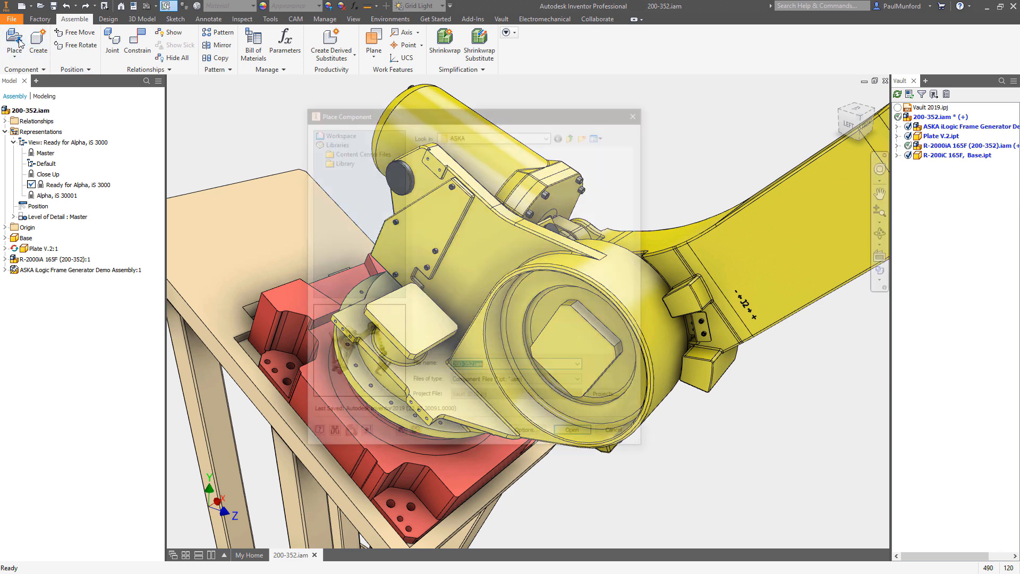
pyautogui.click(579, 382)
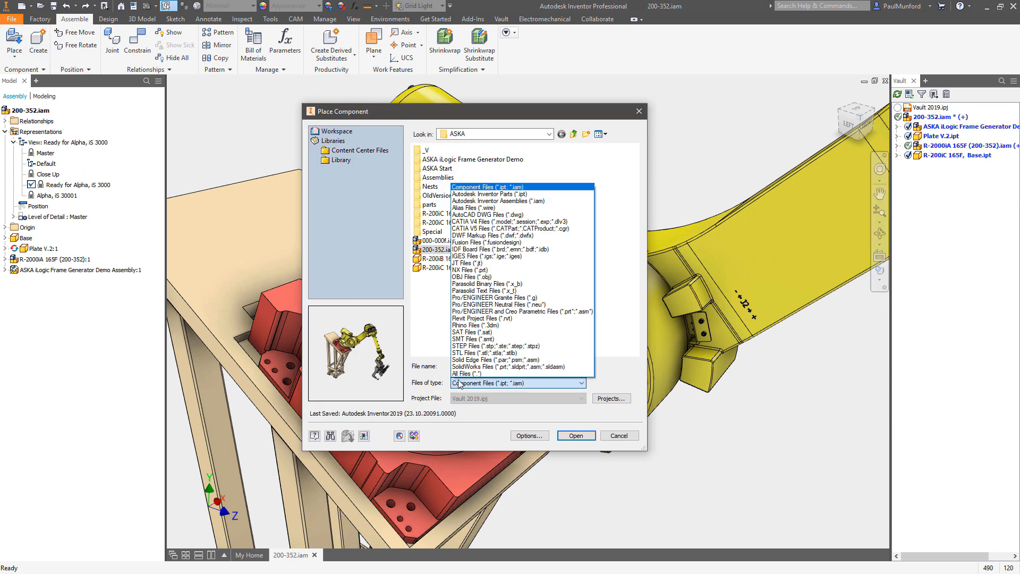
pyautogui.click(466, 373)
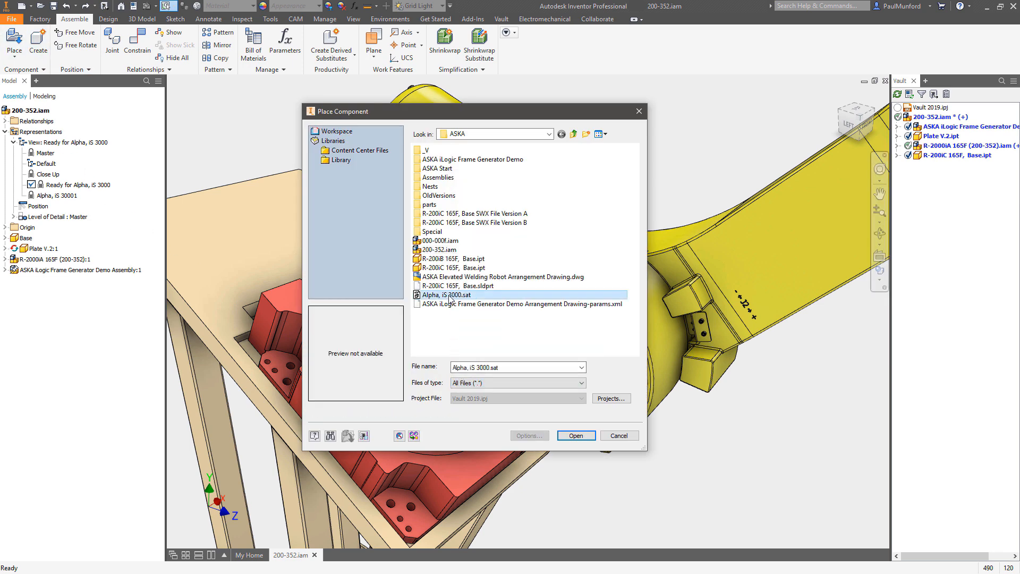
pyautogui.click(575, 435)
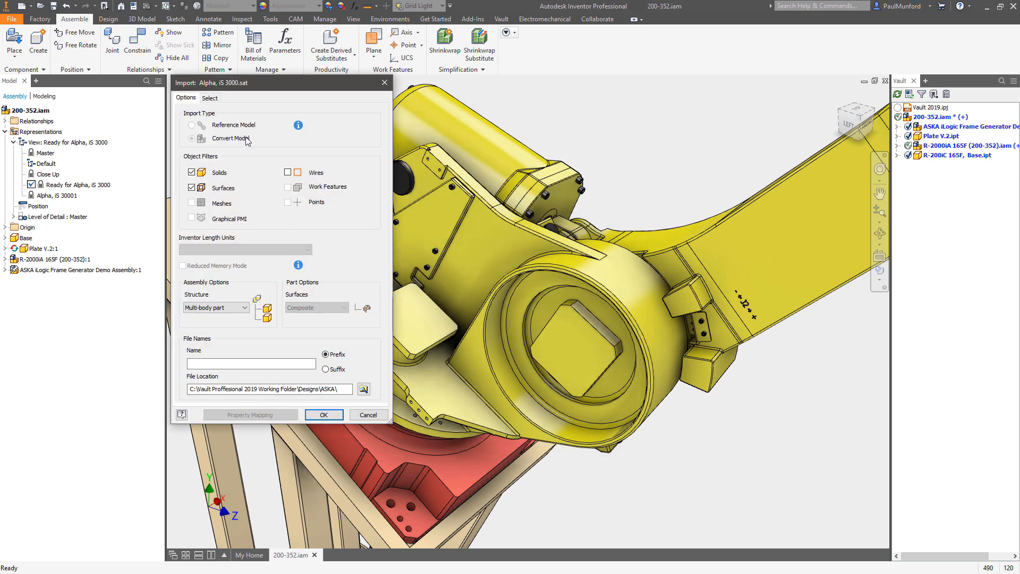
pyautogui.click(324, 415)
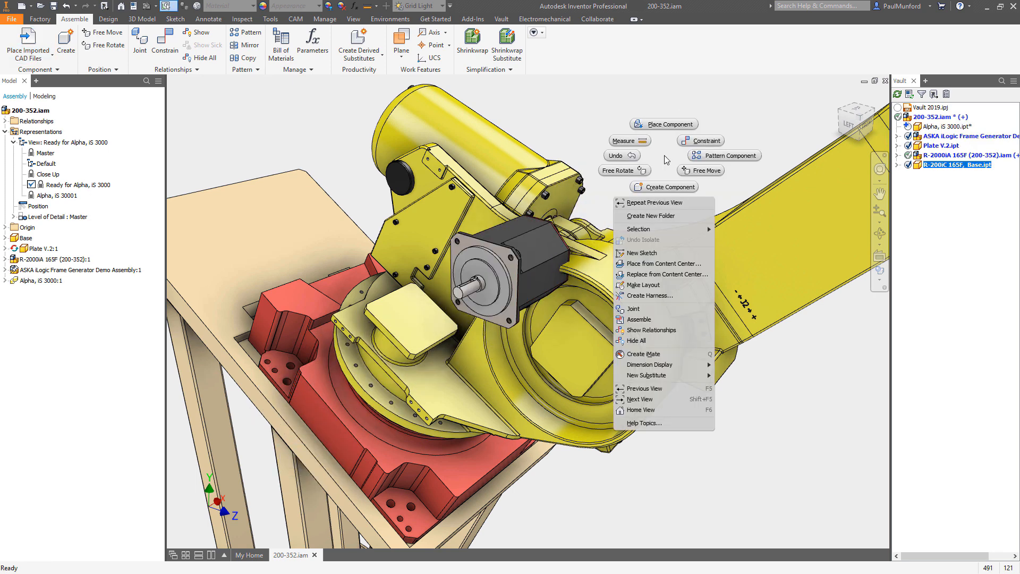
# - Finish placing the motor and pick its mounting face to joint it onto the arm
pyautogui.click(633, 308)
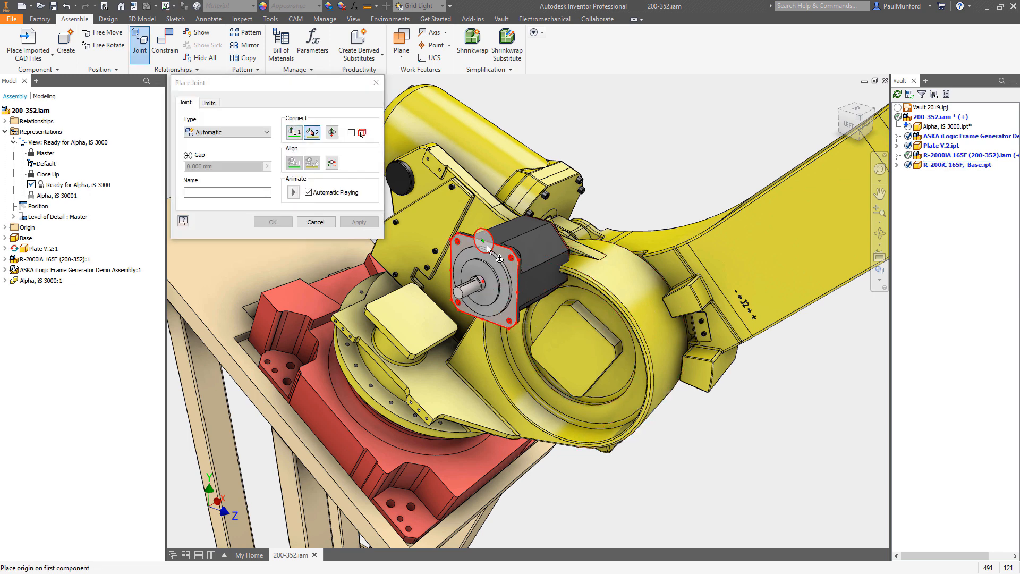
pyautogui.click(331, 132)
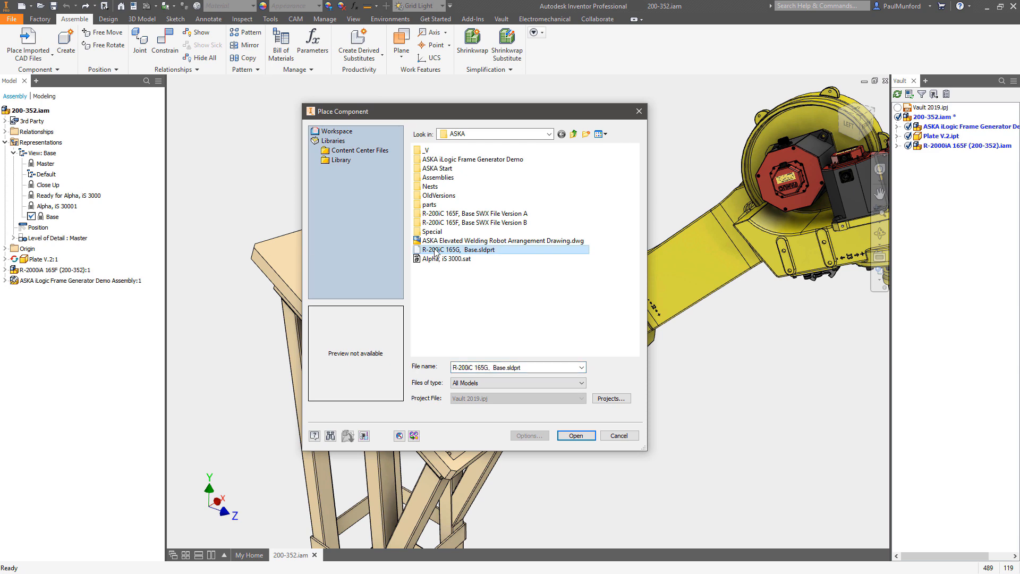
# - Place the R-200iC 165G Base as a reference model and rigidly joint it to the plate
pyautogui.click(575, 435)
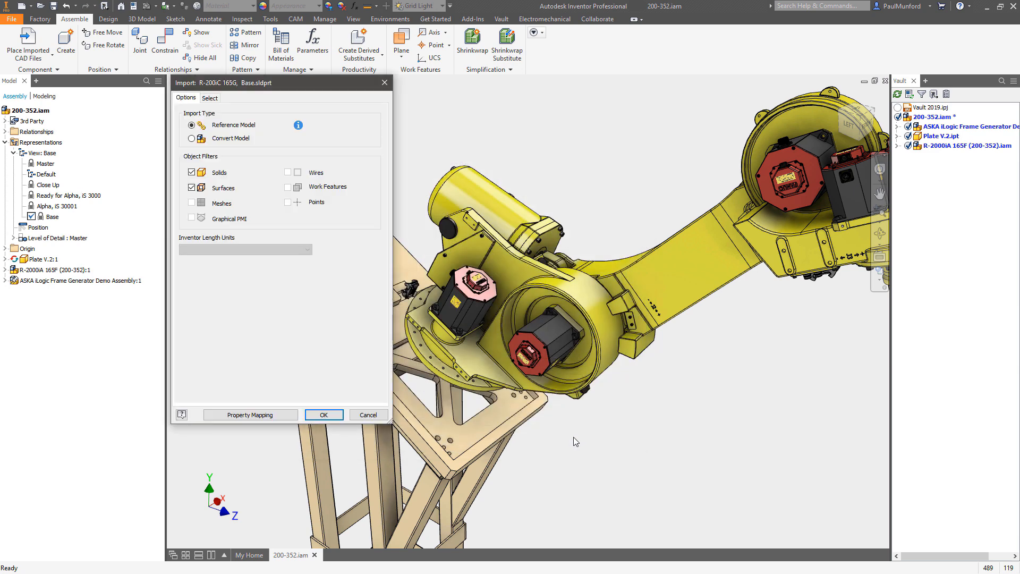
pyautogui.moveTo(319, 398)
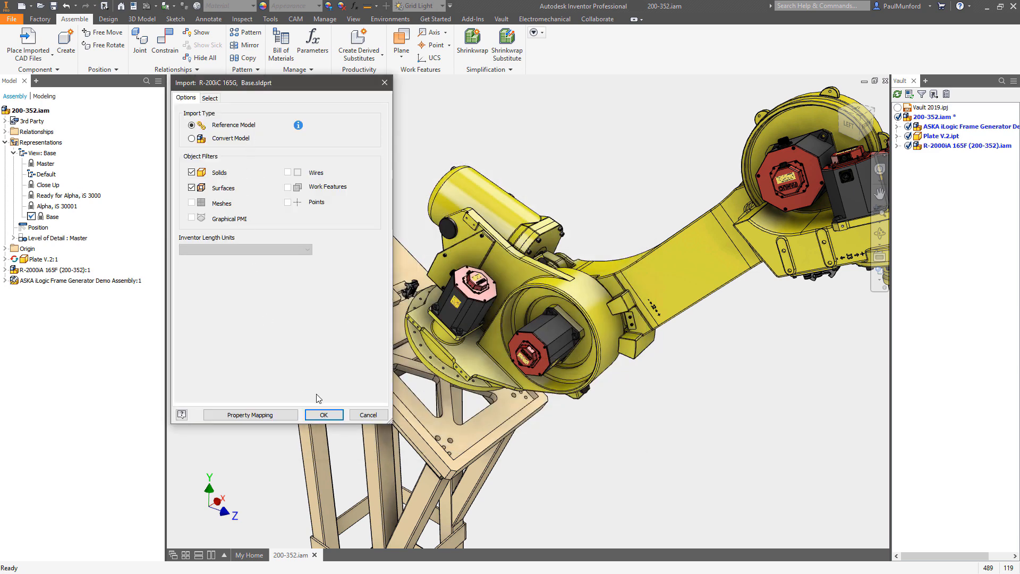
pyautogui.click(324, 415)
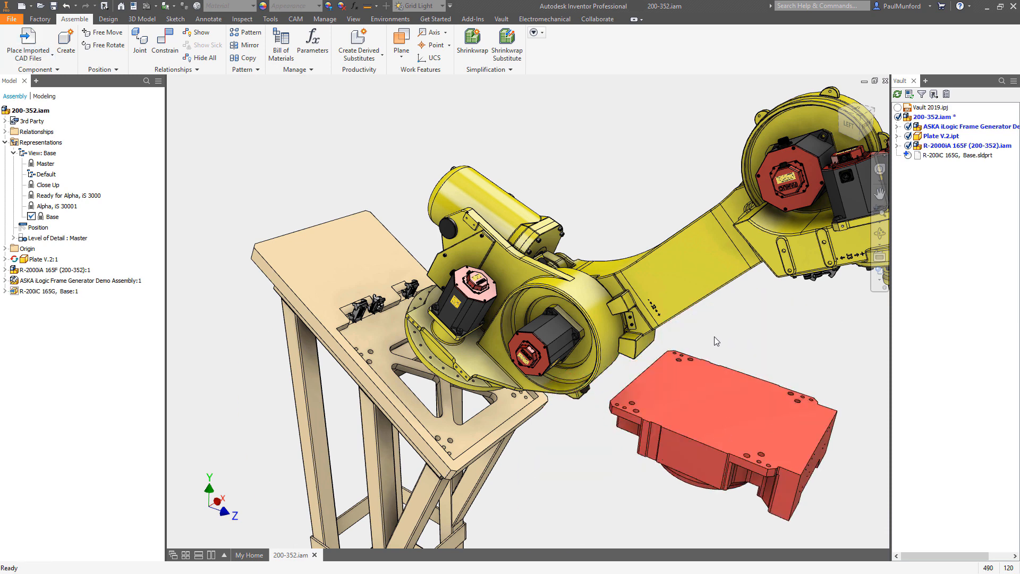
pyautogui.click(139, 41)
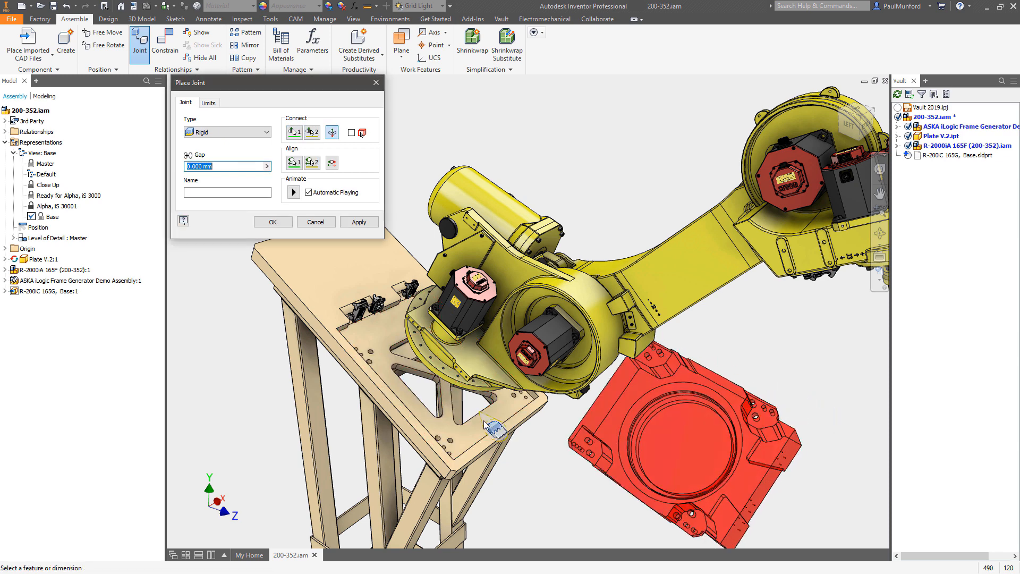
pyautogui.click(272, 222)
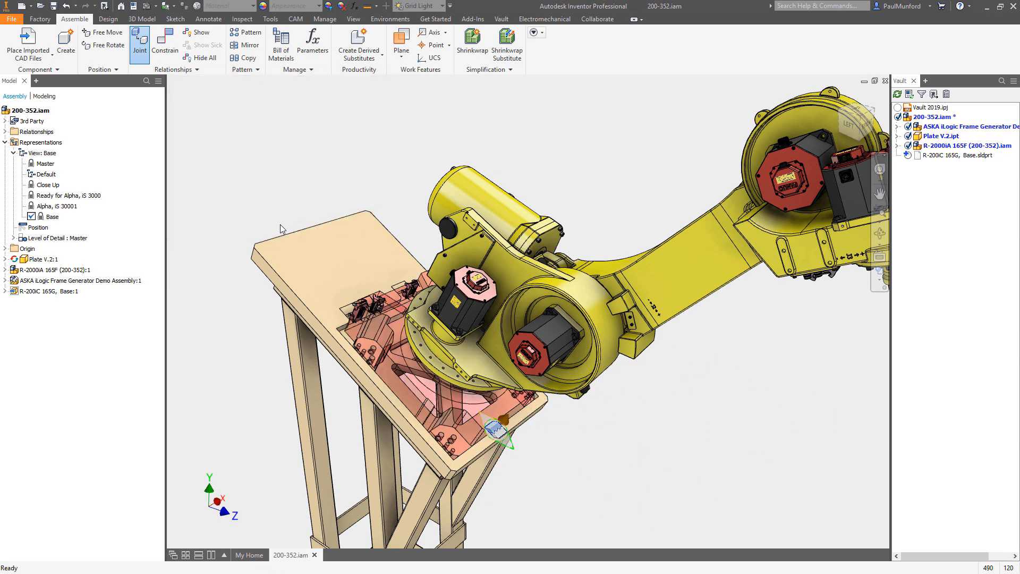
pyautogui.click(49, 291)
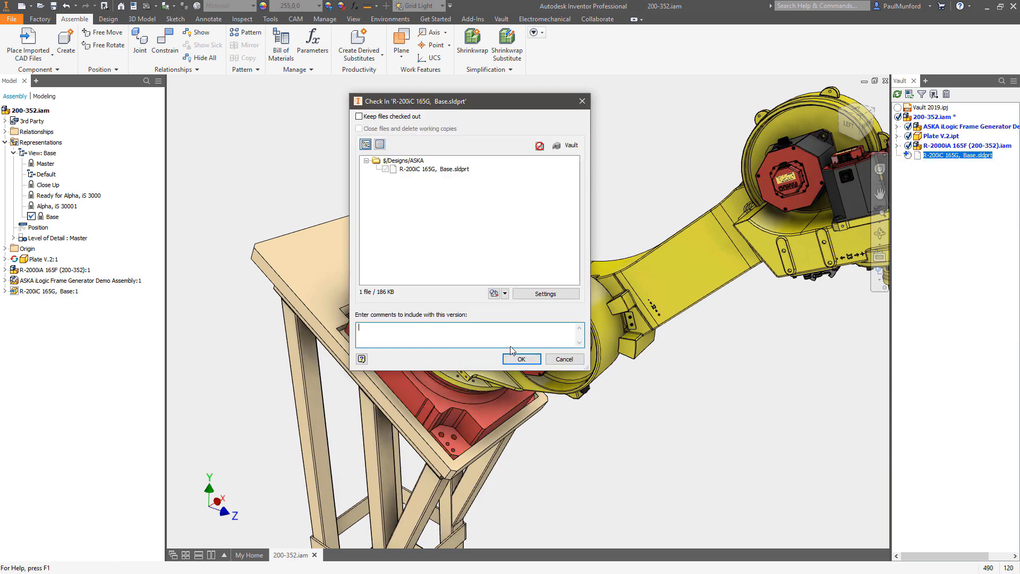
# - Enter 'First Check' as the base part's check-in comment
pyautogui.write('First Check')
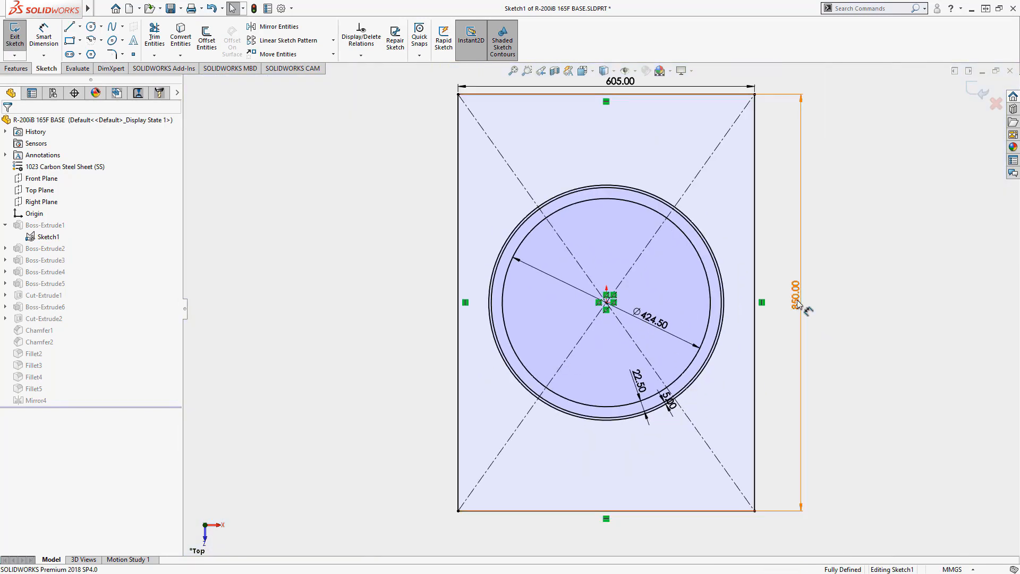
# - Change the base sketch's 850 mm height dimension to 770 and accept it
pyautogui.doubleClick(795, 302)
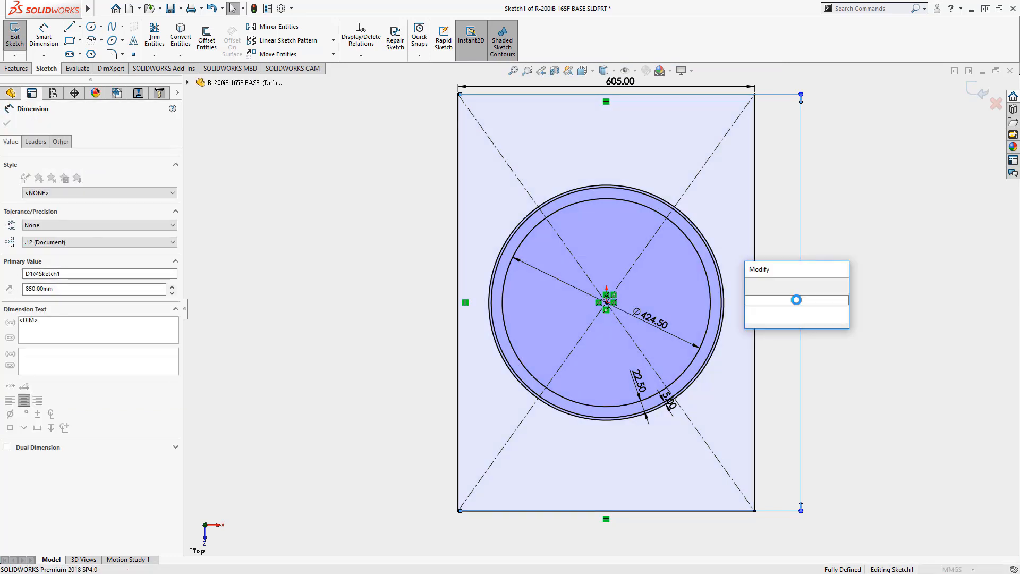
pyautogui.write('77')
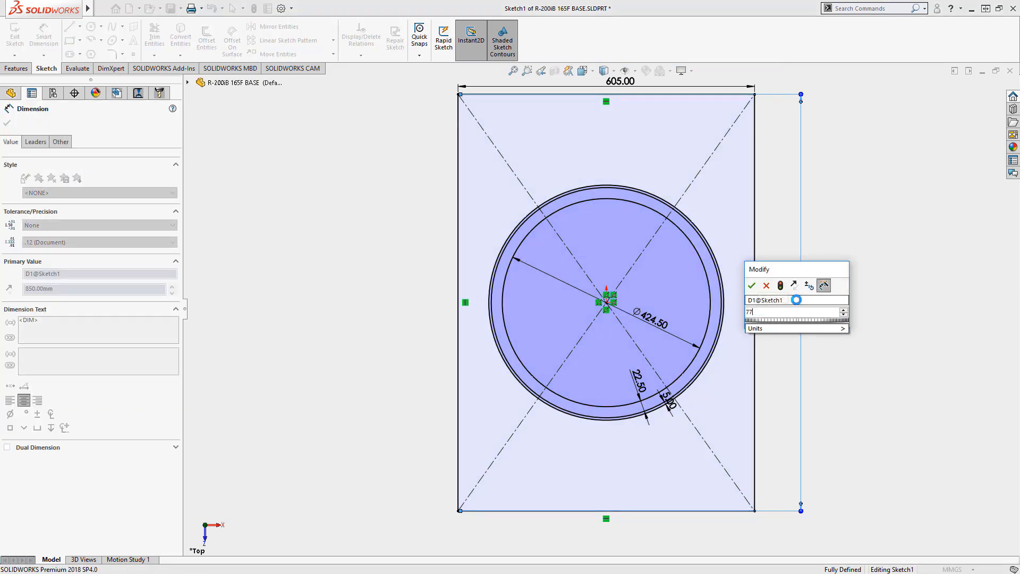
pyautogui.click(751, 286)
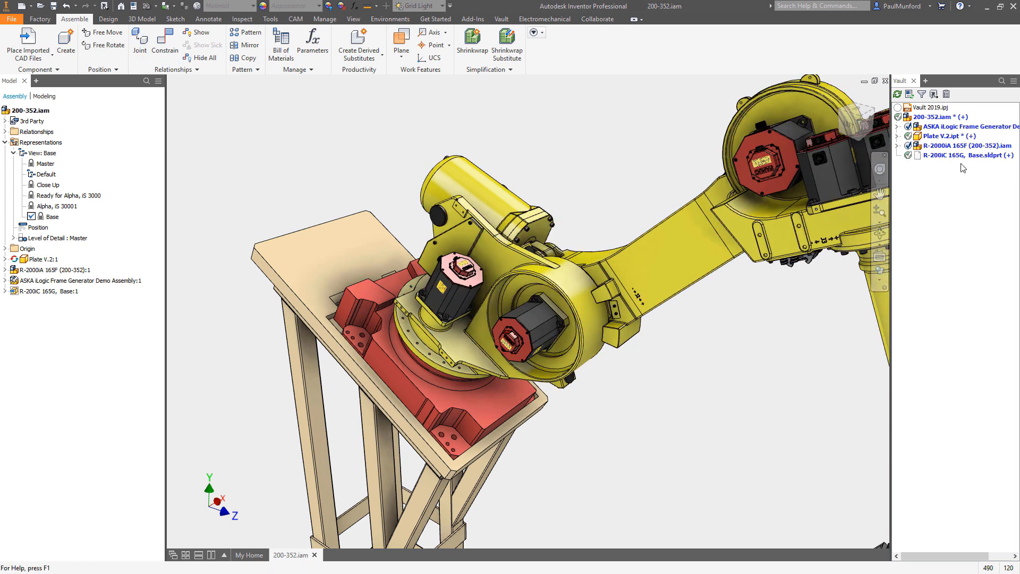
# - Check in the updated base part with a comment beginning 'Updated to ne'
pyautogui.rightClick(967, 155)
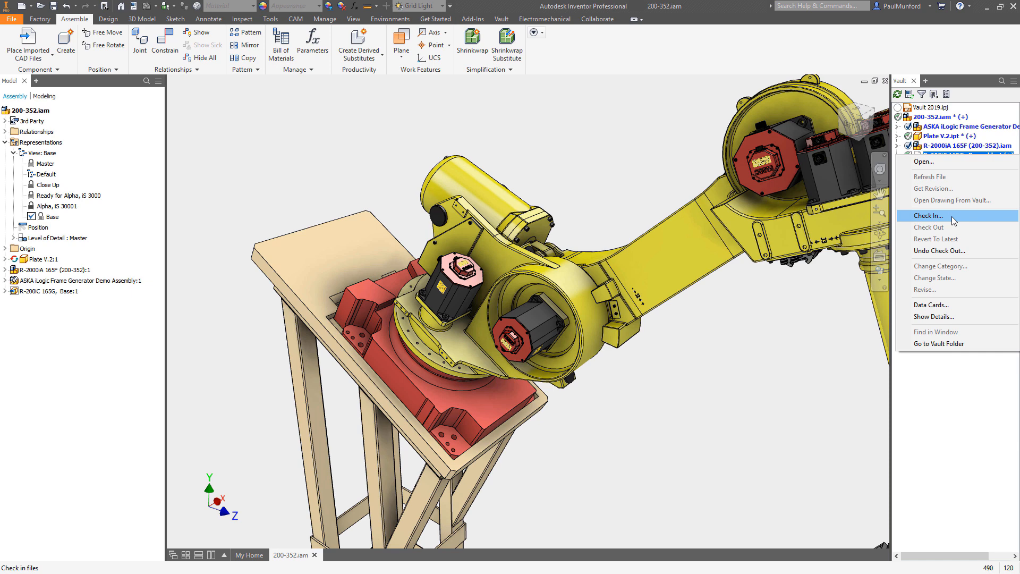
pyautogui.click(930, 215)
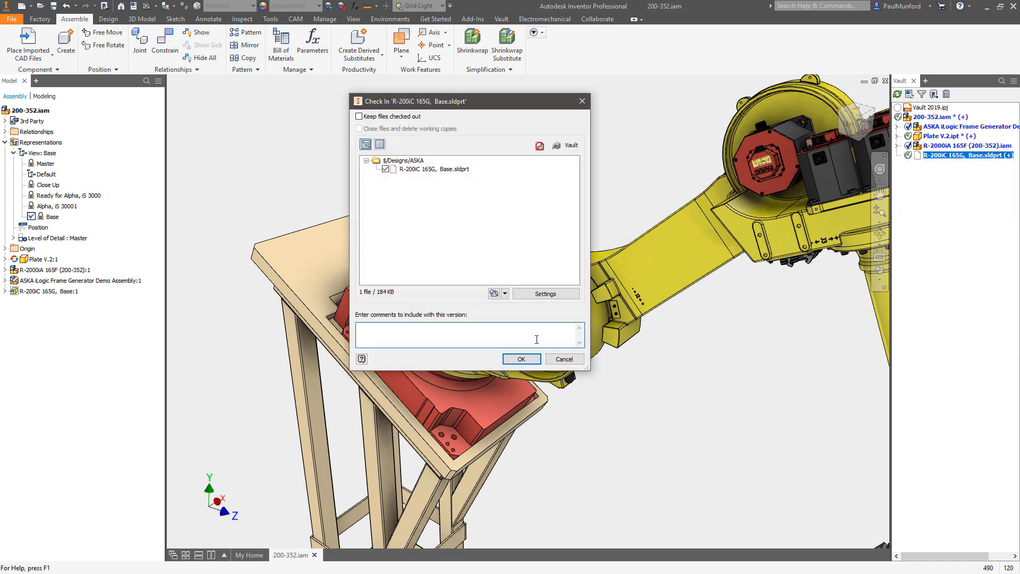
pyautogui.write('Updated to ne')
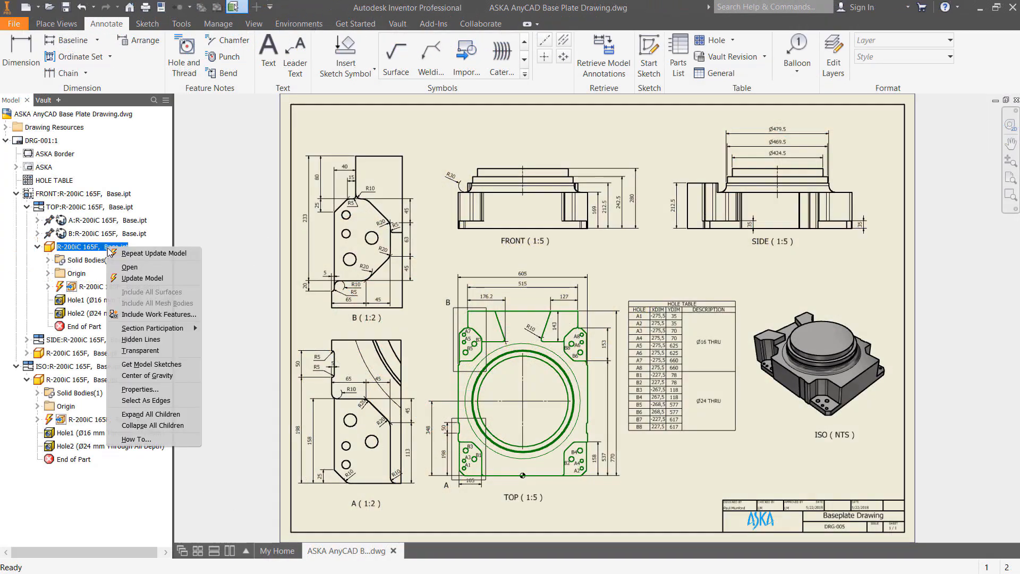
# - Run Update Model on the base part in the base plate drawing
pyautogui.click(140, 278)
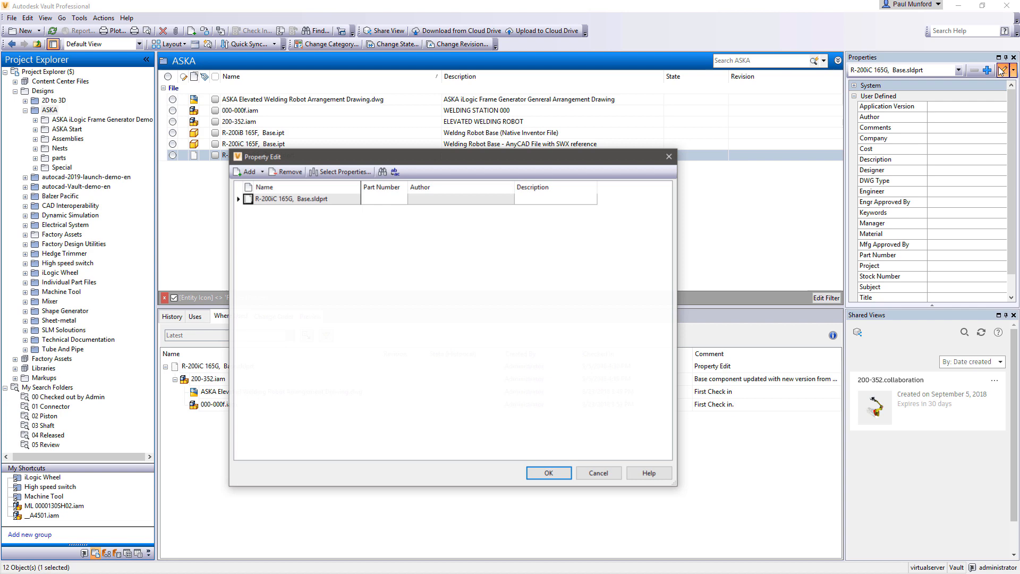
# - Set the base file's Description property to 'R-200iC 165G, Base' and save it
pyautogui.click(555, 198)
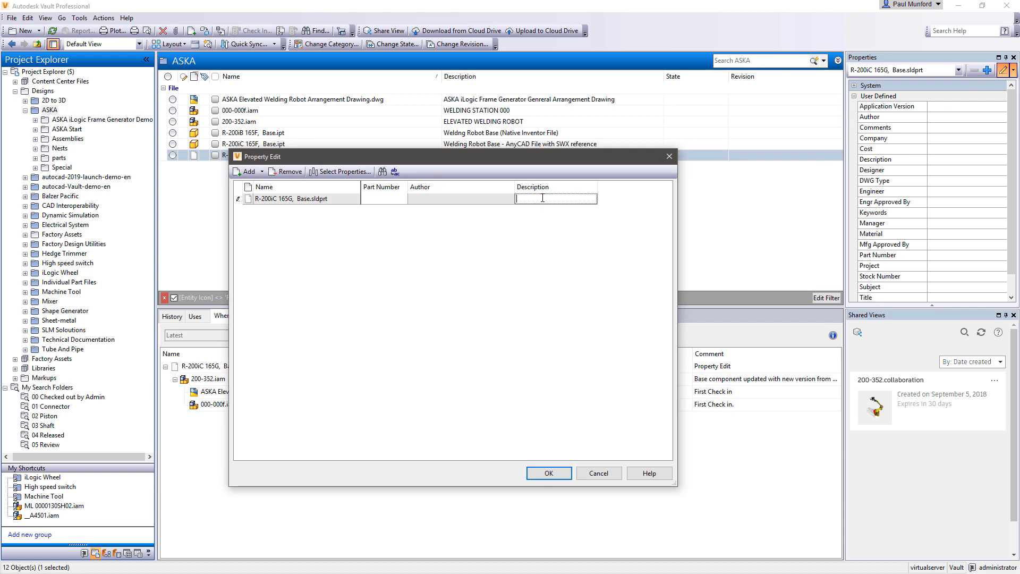
pyautogui.write('R-200iC 165G, Base')
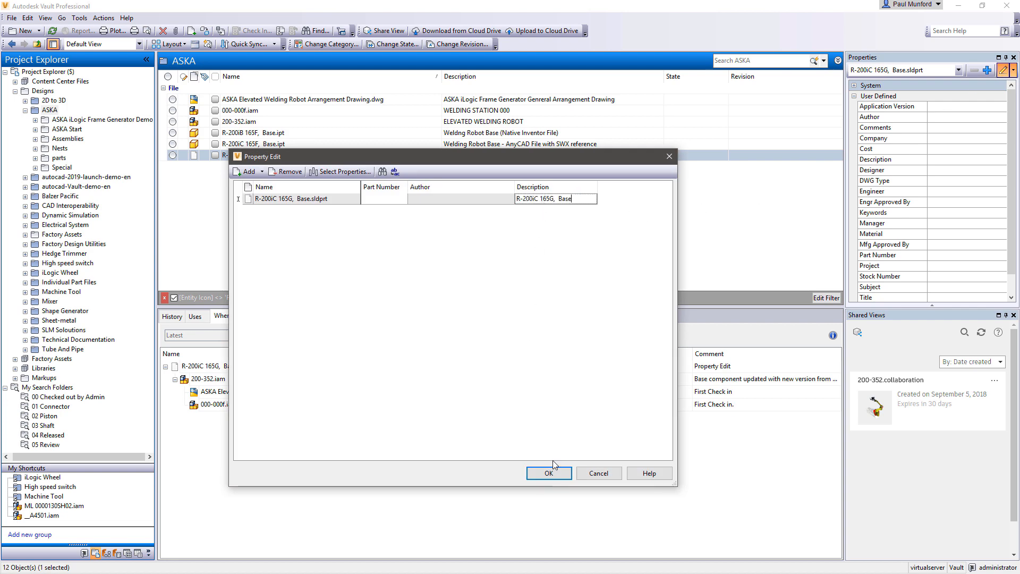
pyautogui.click(548, 473)
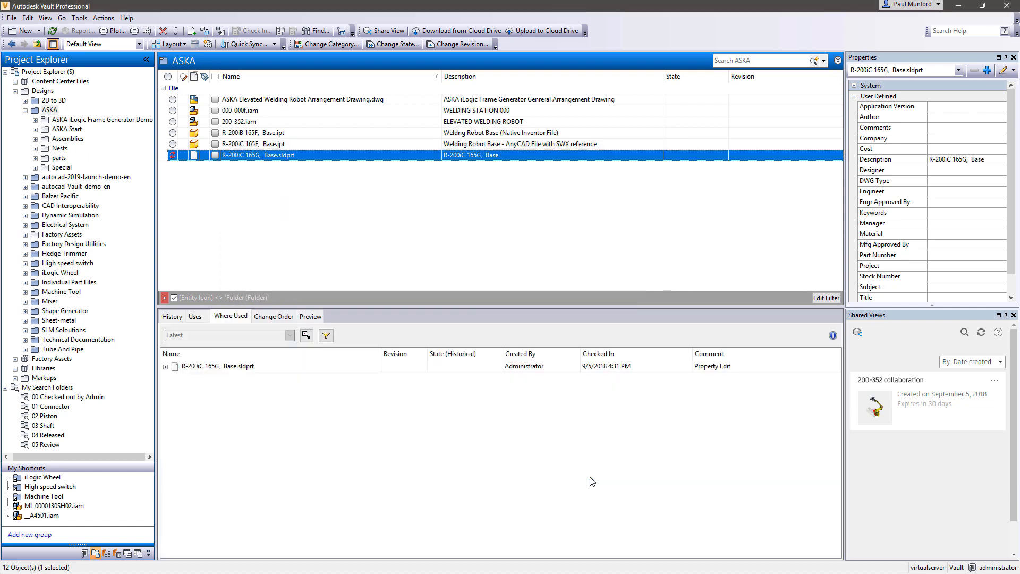
pyautogui.rightClick(257, 155)
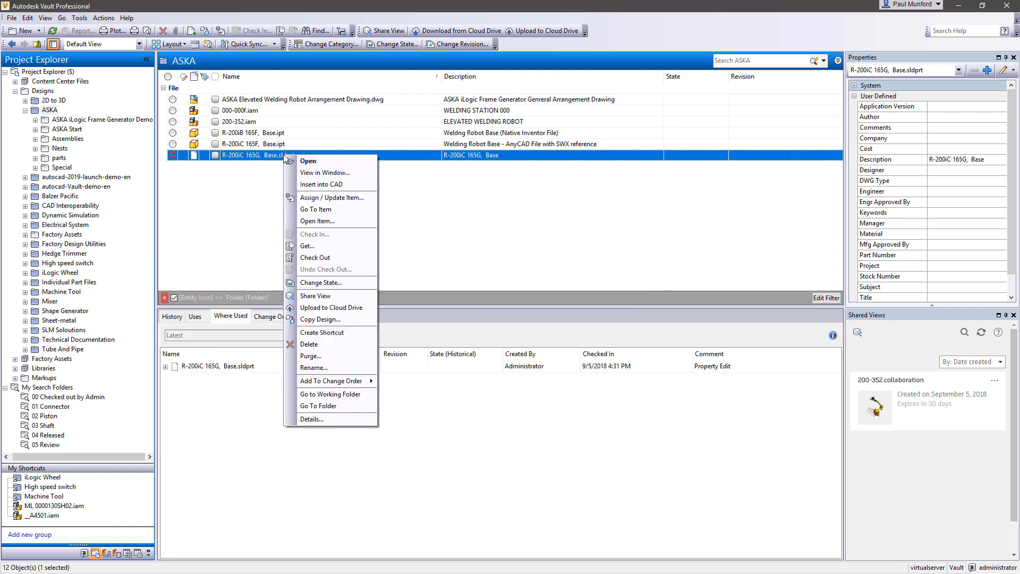
# - Rename the base file with the Project numbering scheme, accepting the generated ASKA-0000 number
pyautogui.click(314, 367)
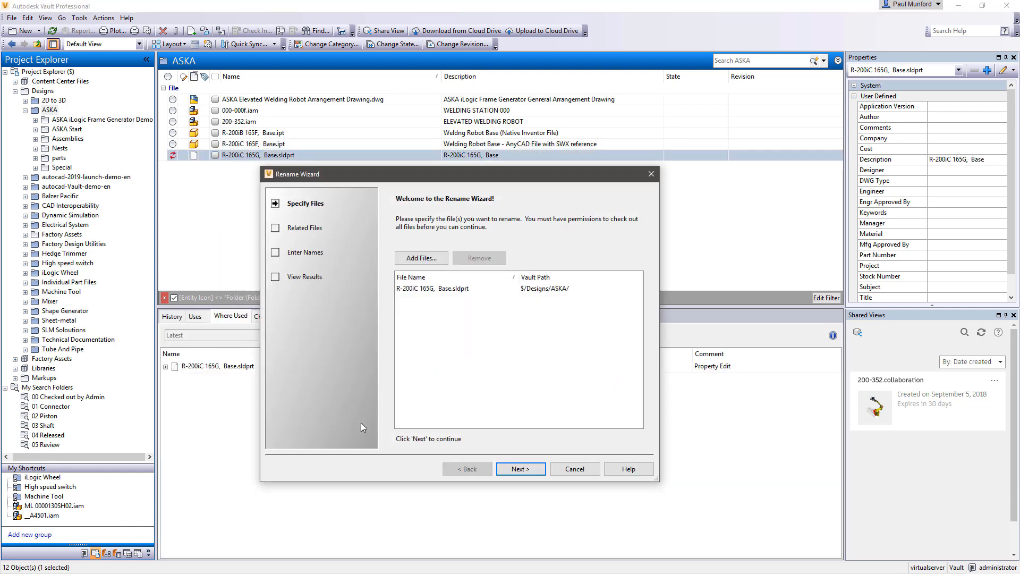
pyautogui.click(520, 468)
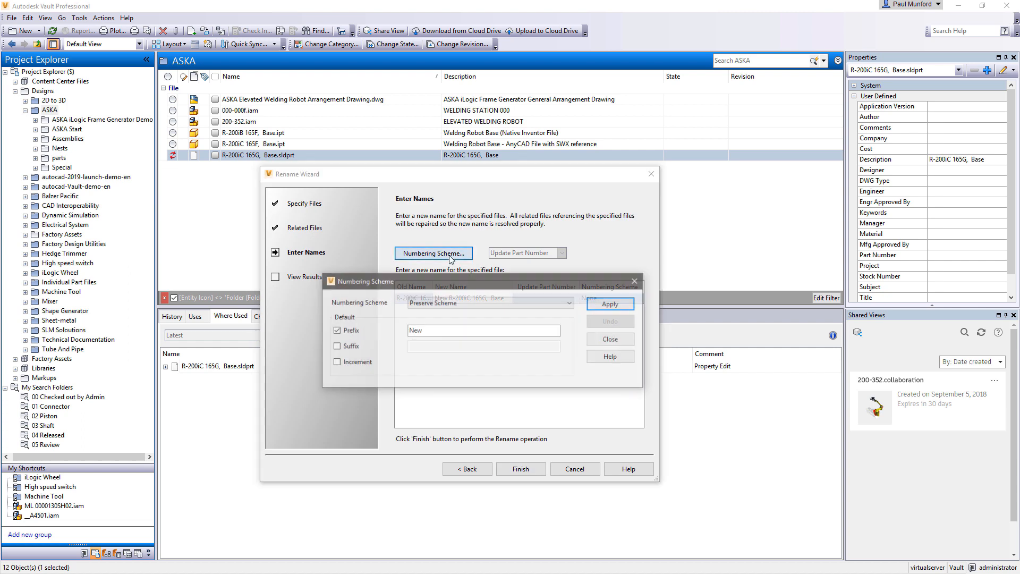
pyautogui.click(490, 302)
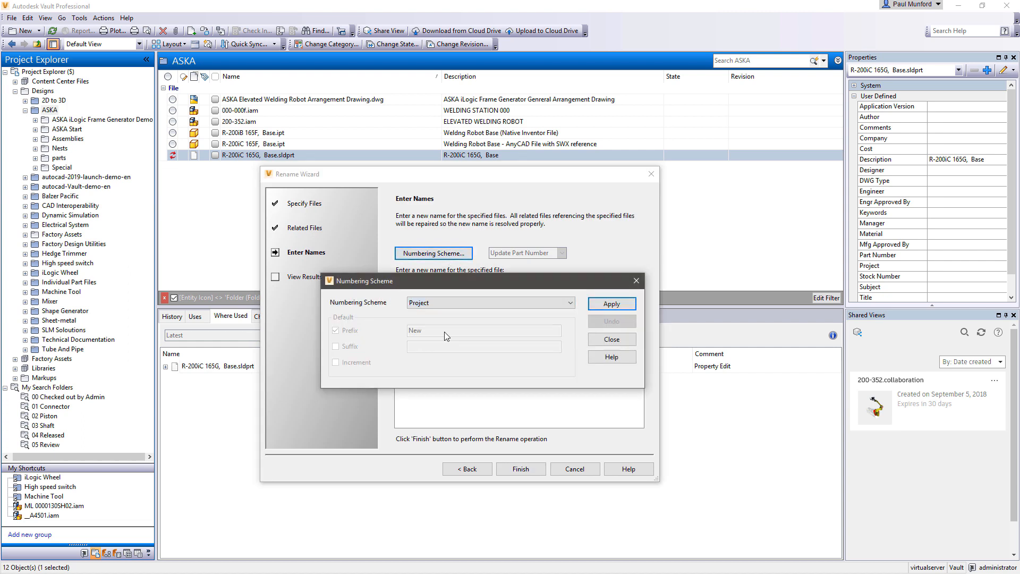
pyautogui.click(611, 303)
pyautogui.write('AS')
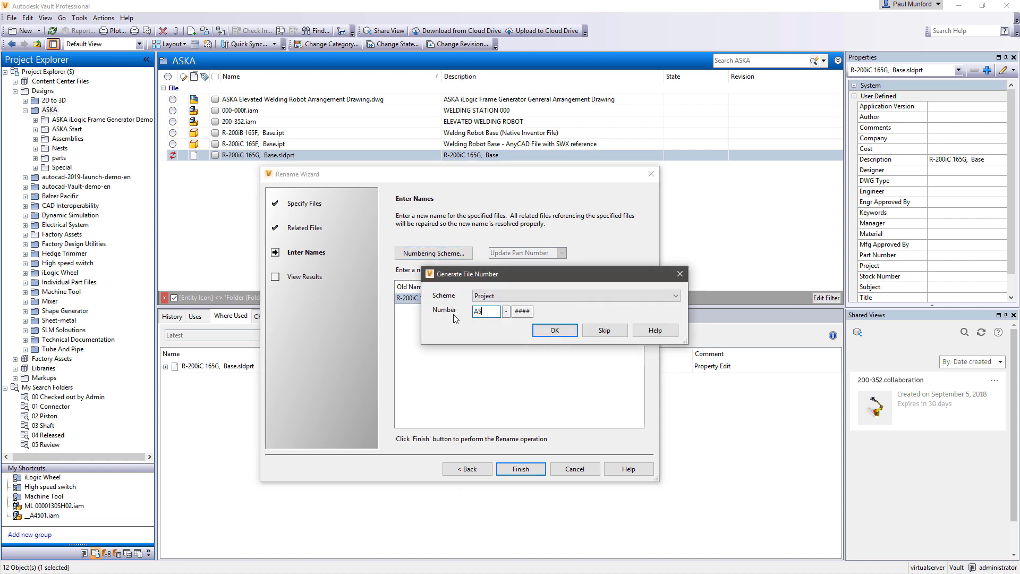
pyautogui.click(554, 330)
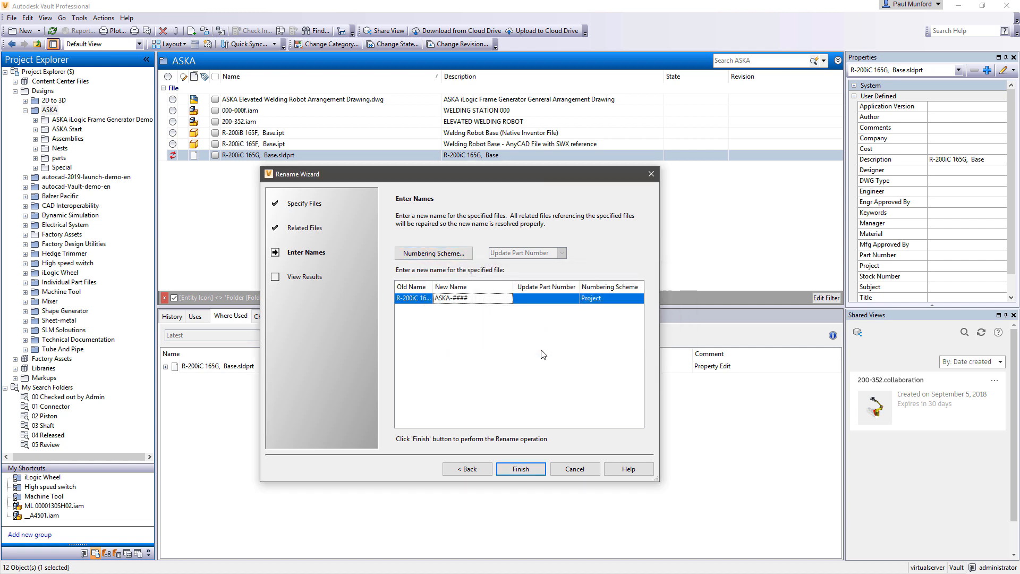
pyautogui.click(520, 469)
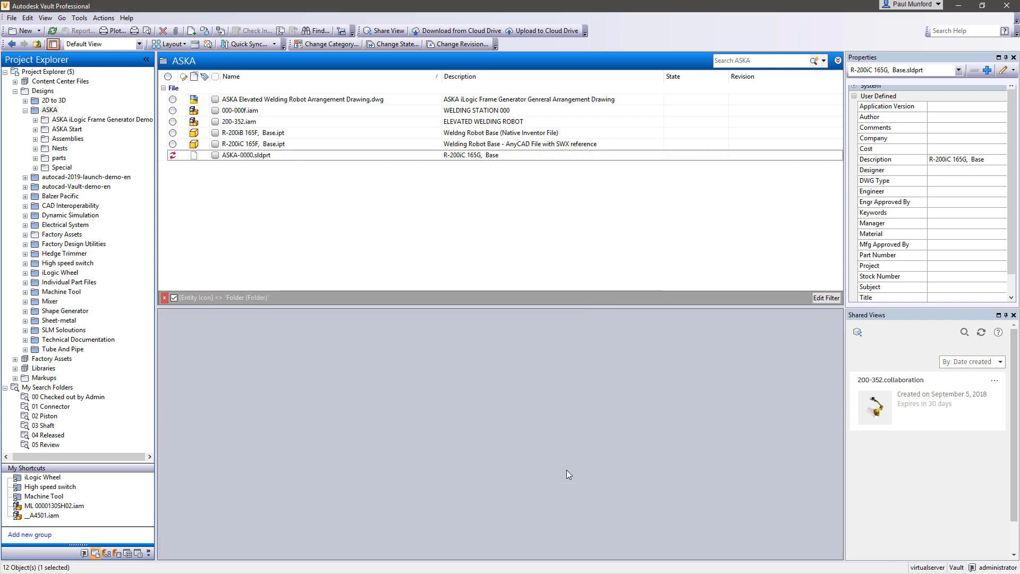